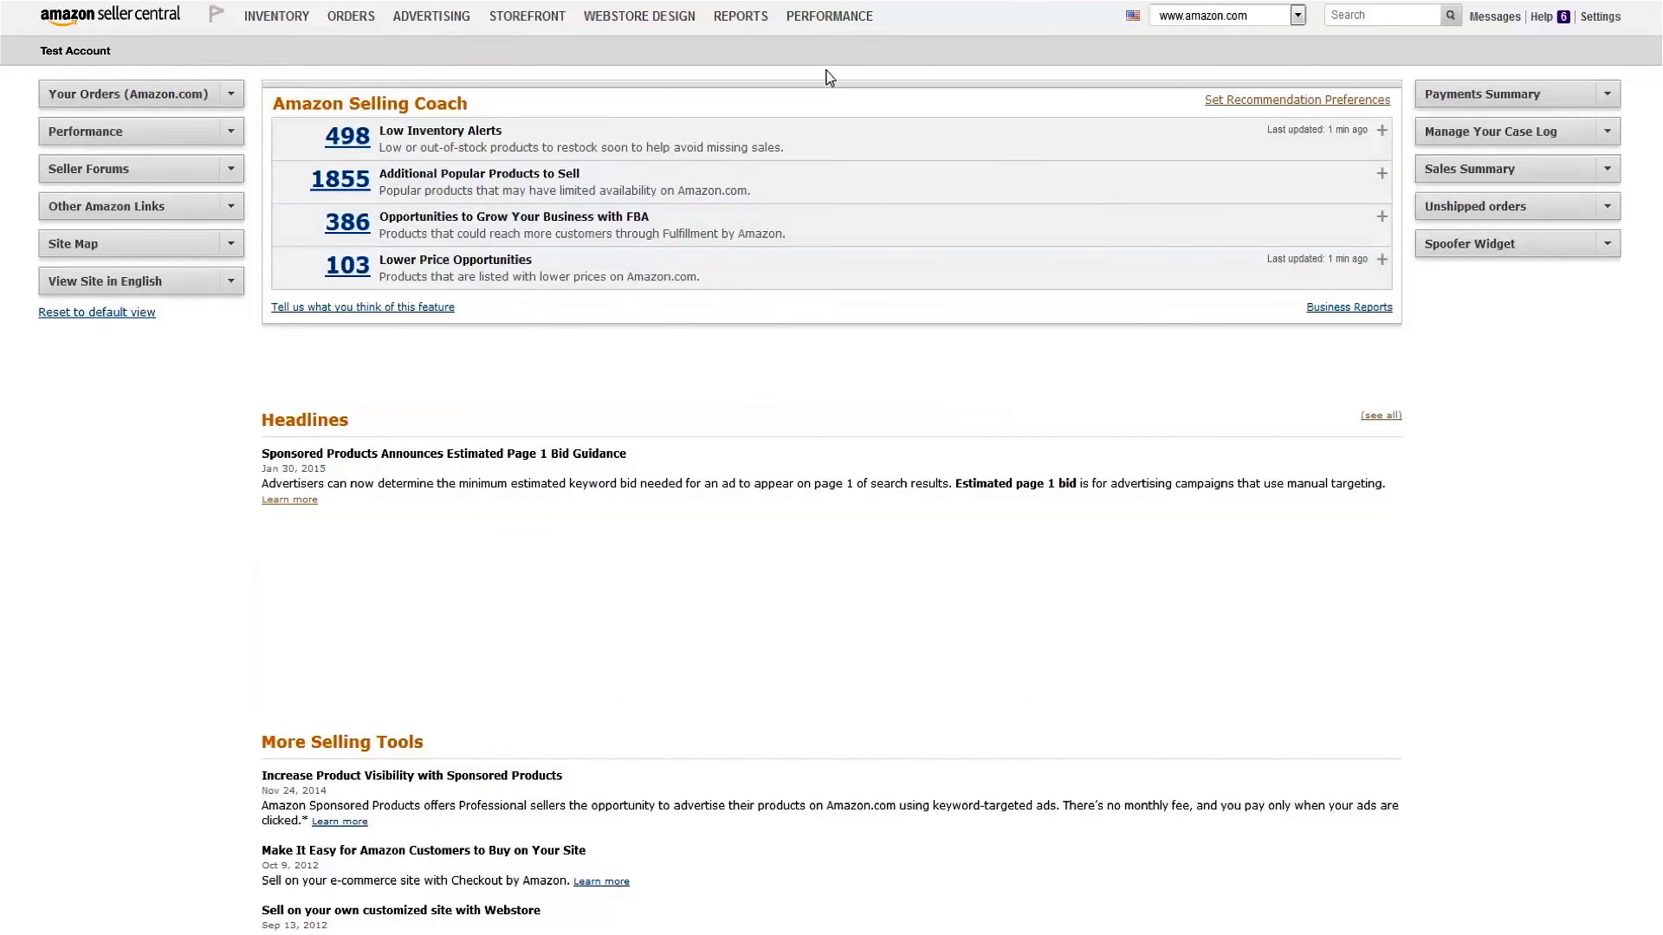
Navigate from the Seller Central dashboard to the Promotions page via the Advertising menu.
click(430, 16)
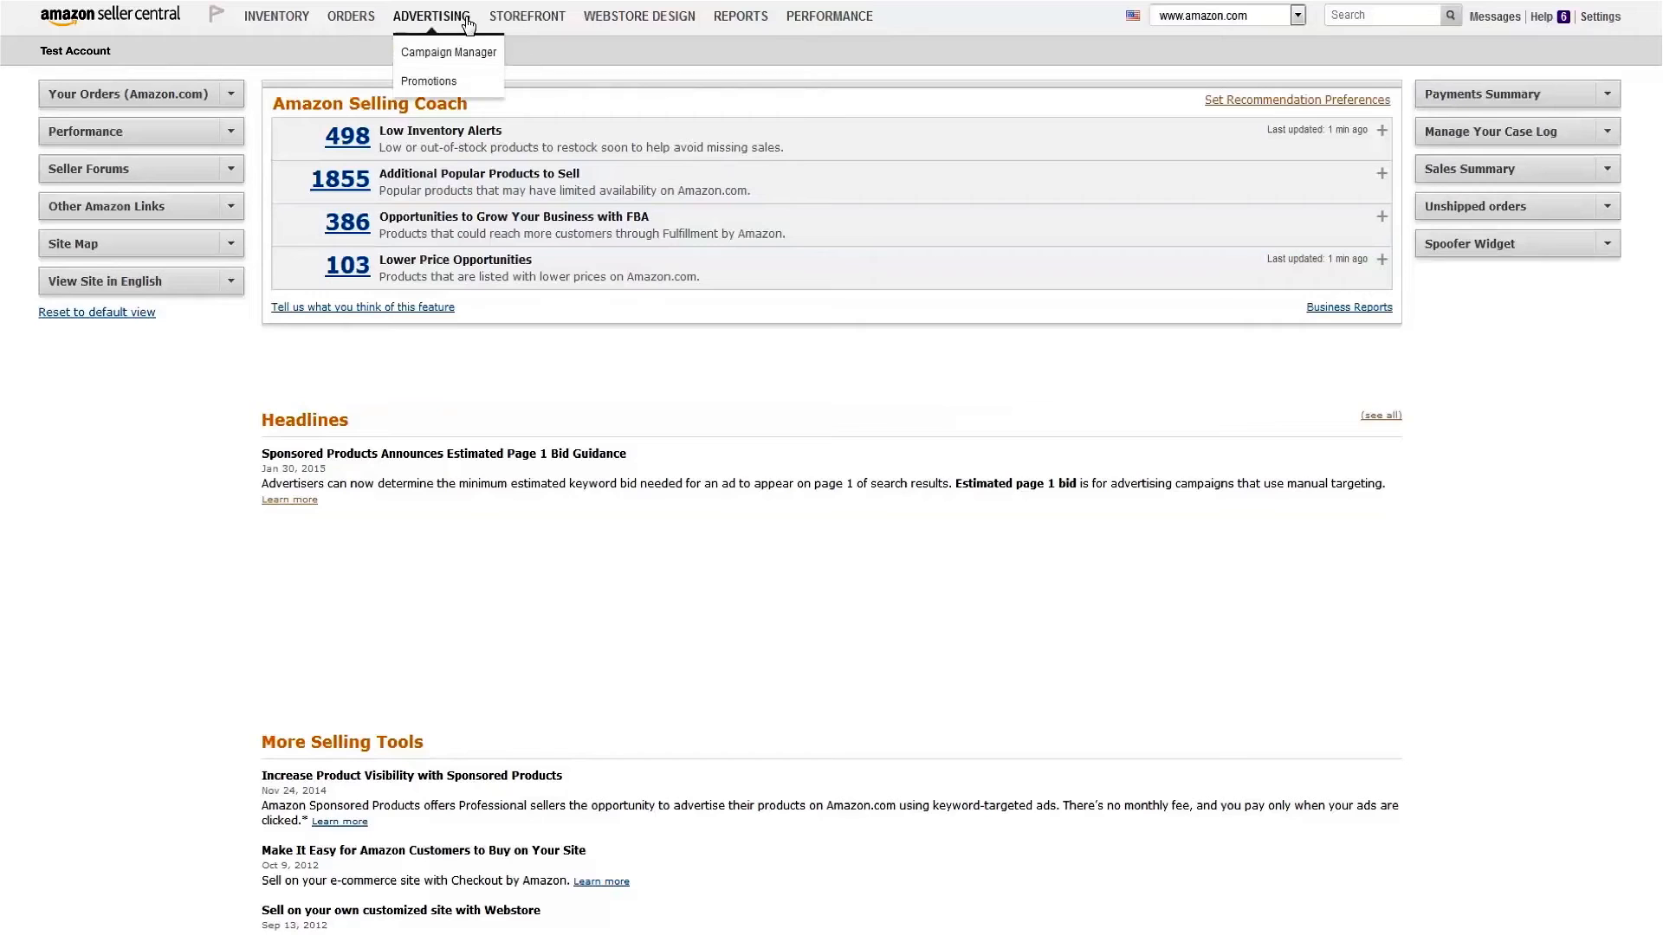
mouse_move(454, 83)
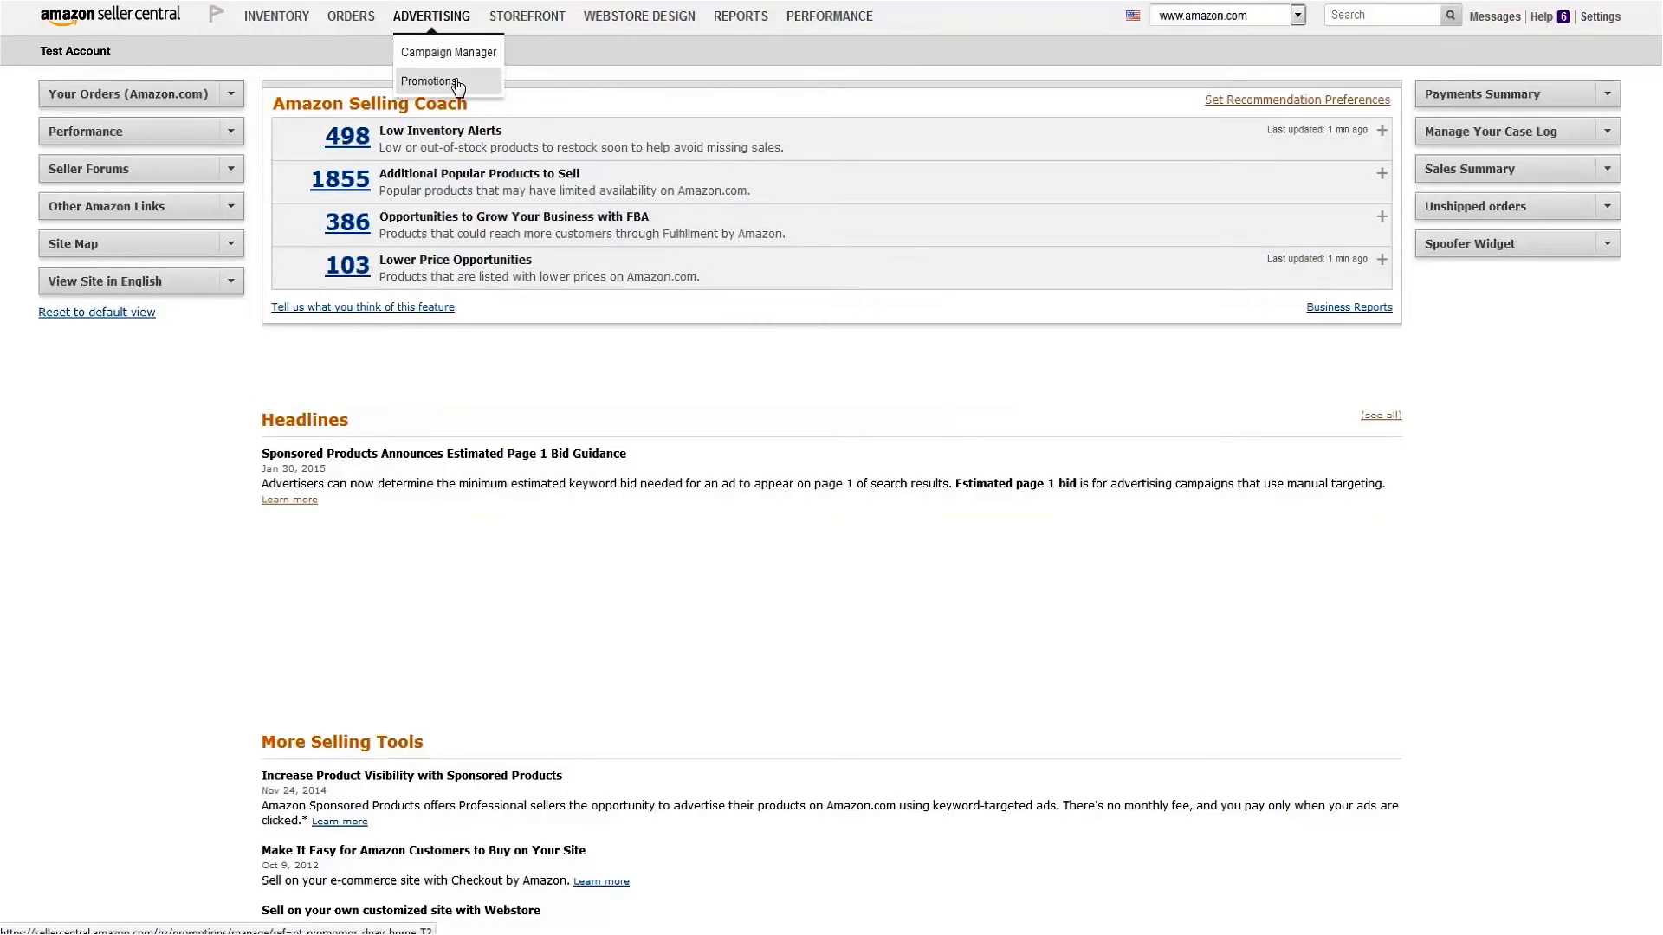
click(426, 80)
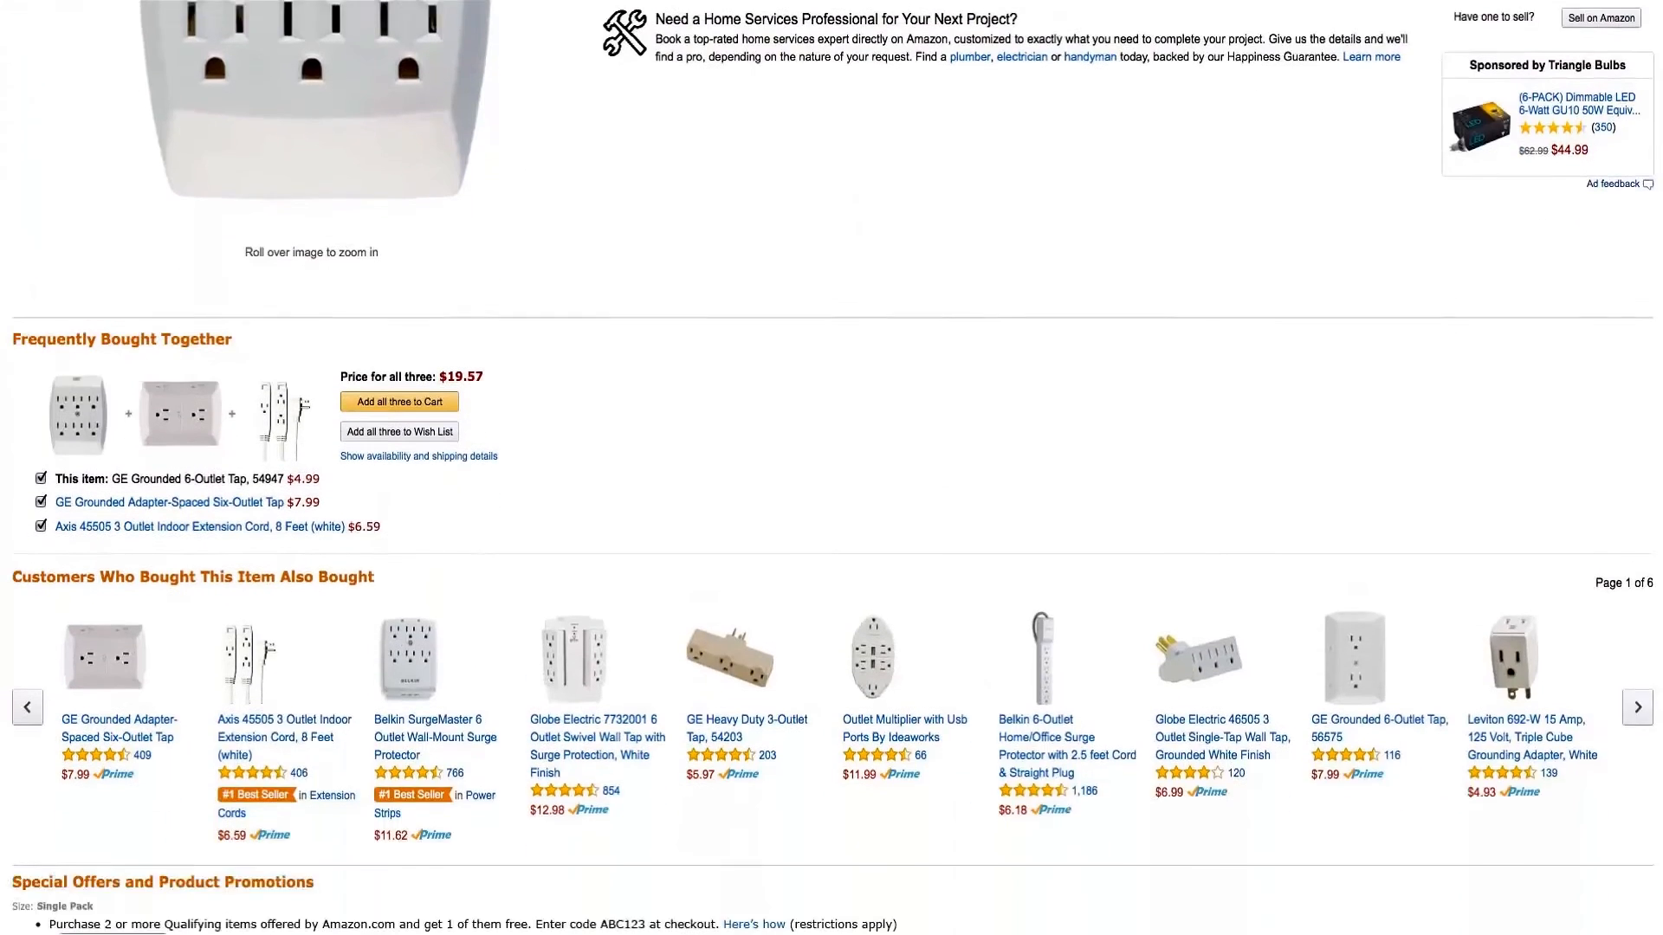
Scroll the product page to reveal the buy-2-get-1 and 15% off ABC123 promotions.
scroll(down, 3)
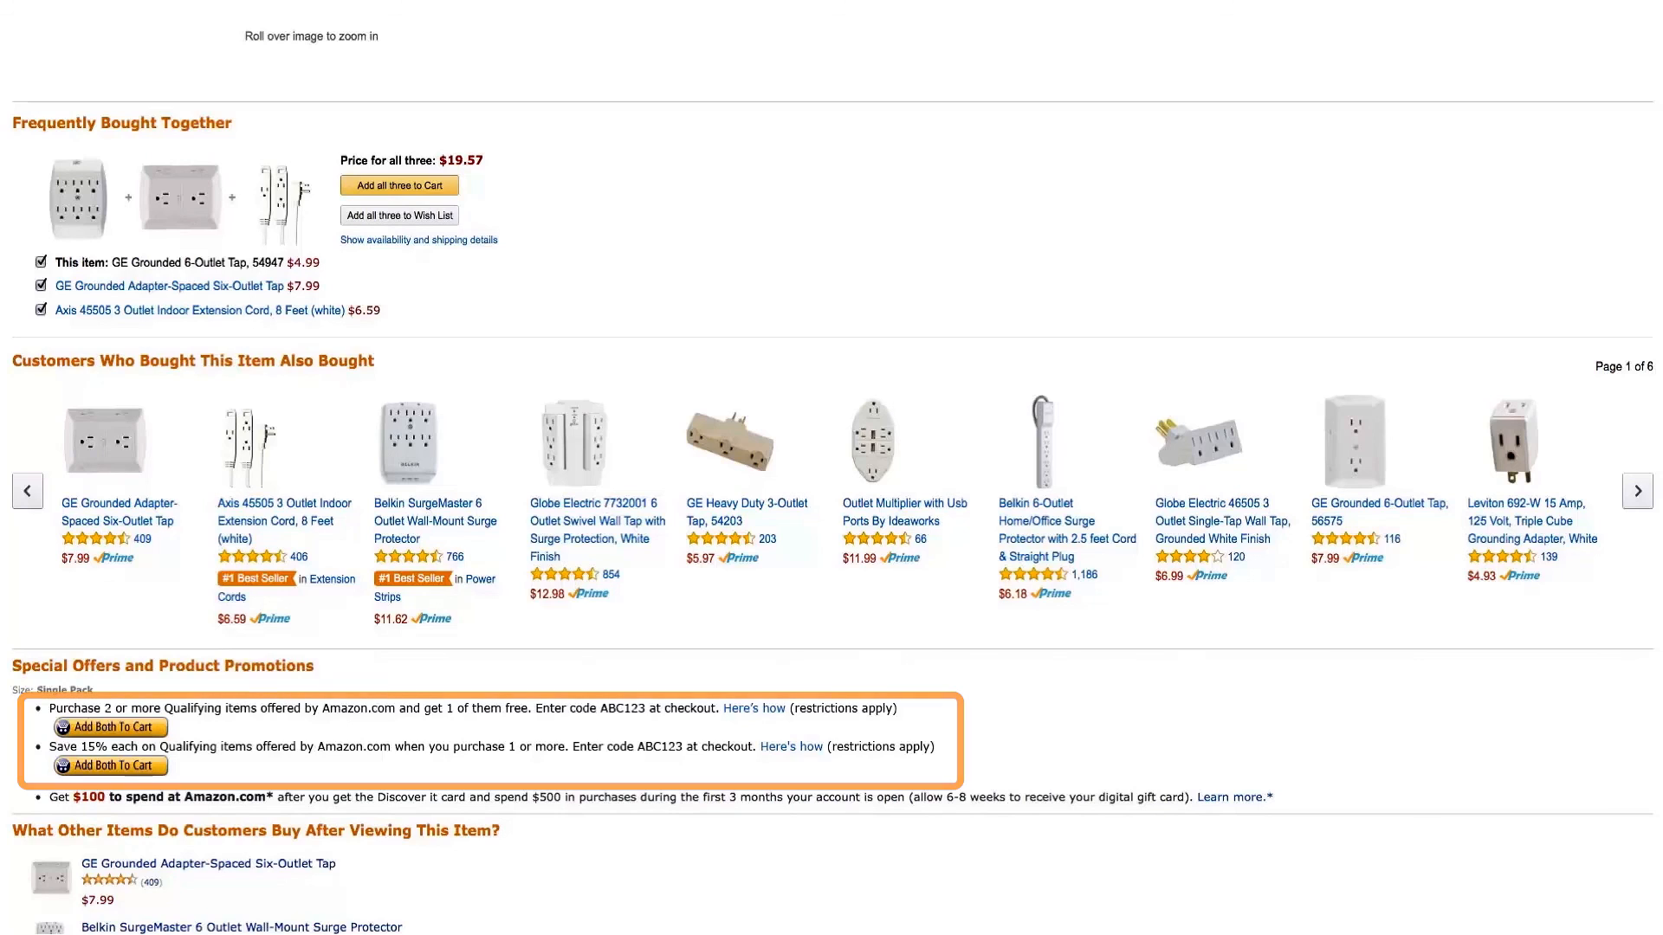